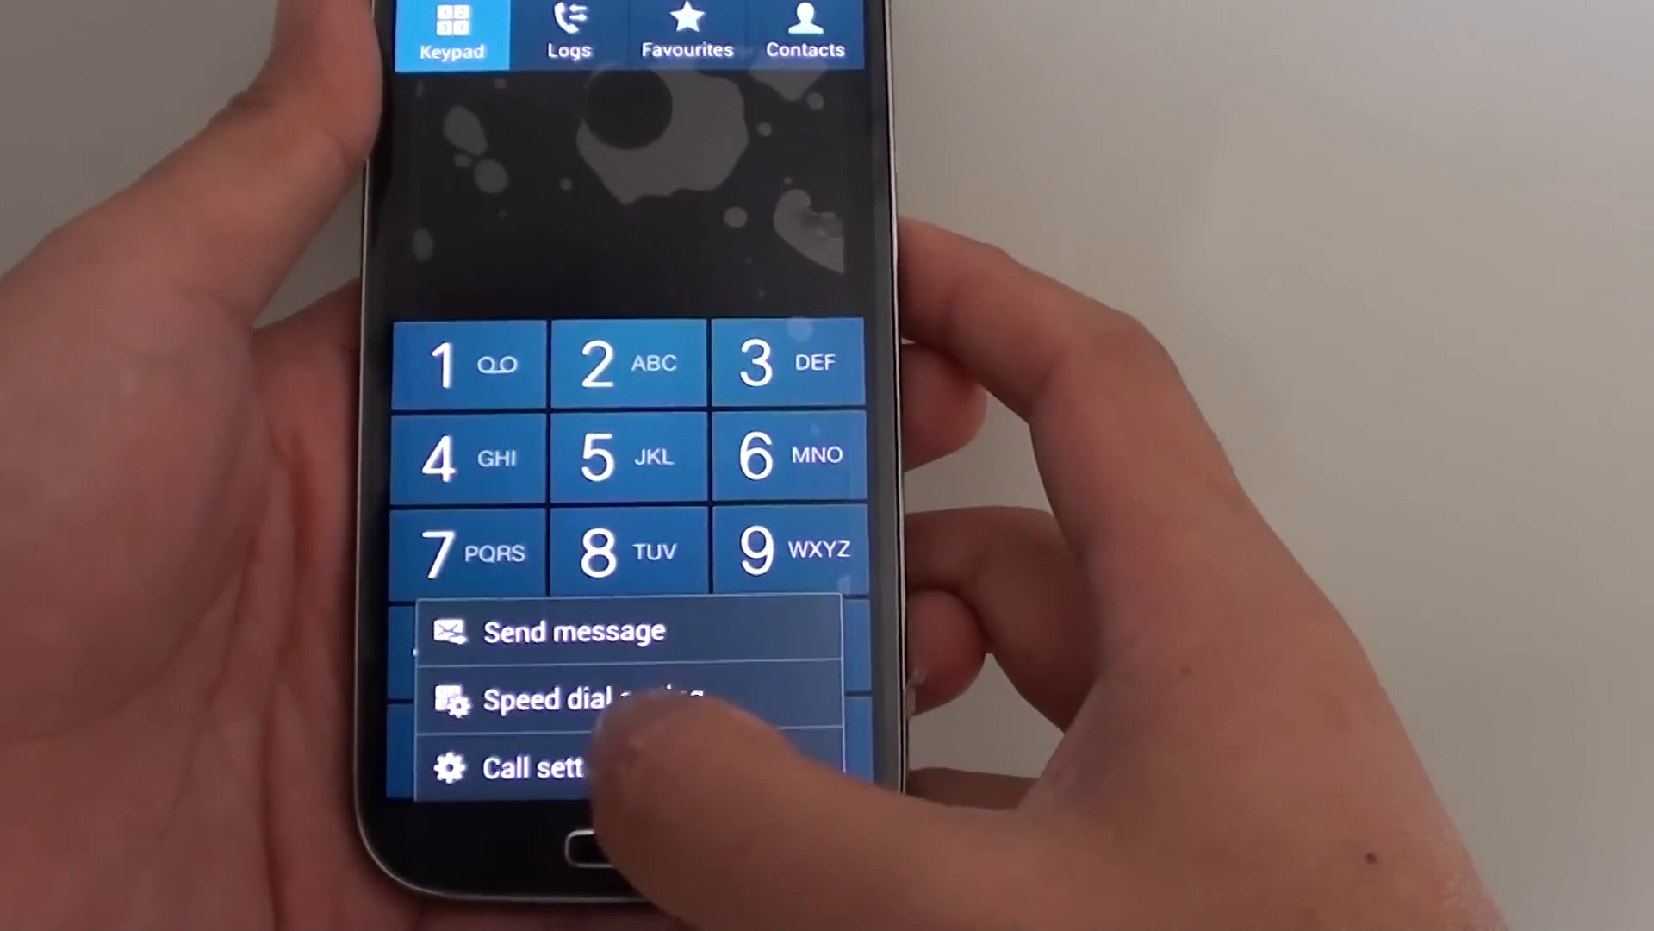
Open the Call settings reject messages list showing presets like "I'm driving."
{"action": "left_click", "coordinate": [533, 766]}
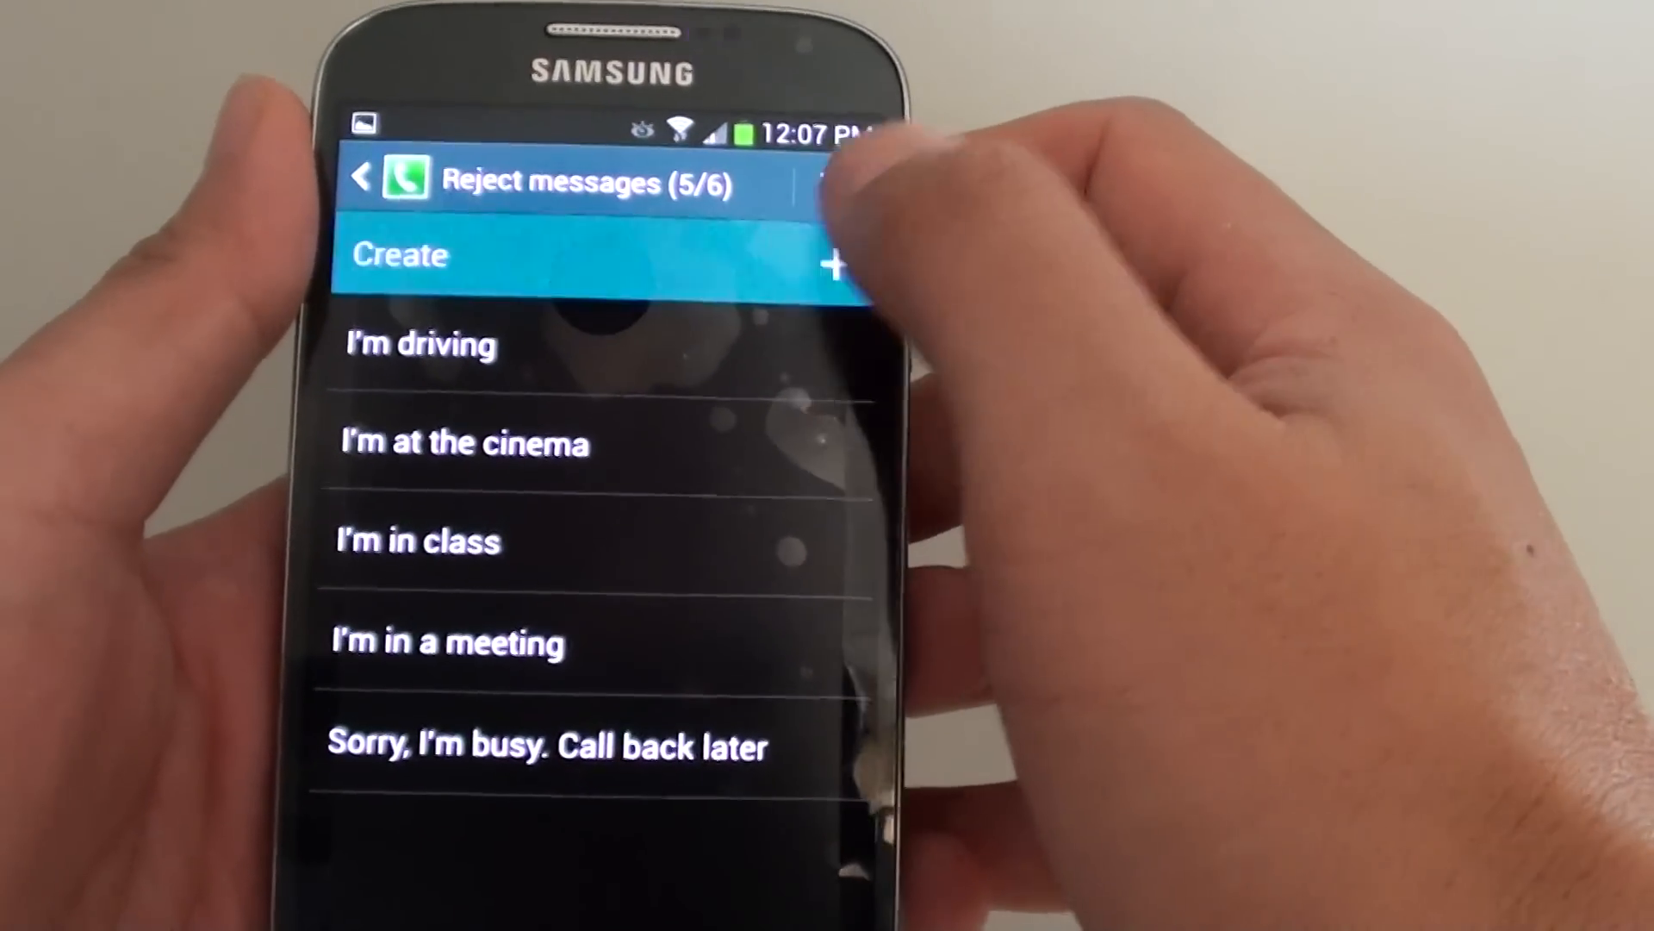
Create and save the reject message 'I am away now. Call later please.'
{"action": "left_click", "coordinate": [570, 255]}
{"action": "type", "text": "I am away now. Call later please."}
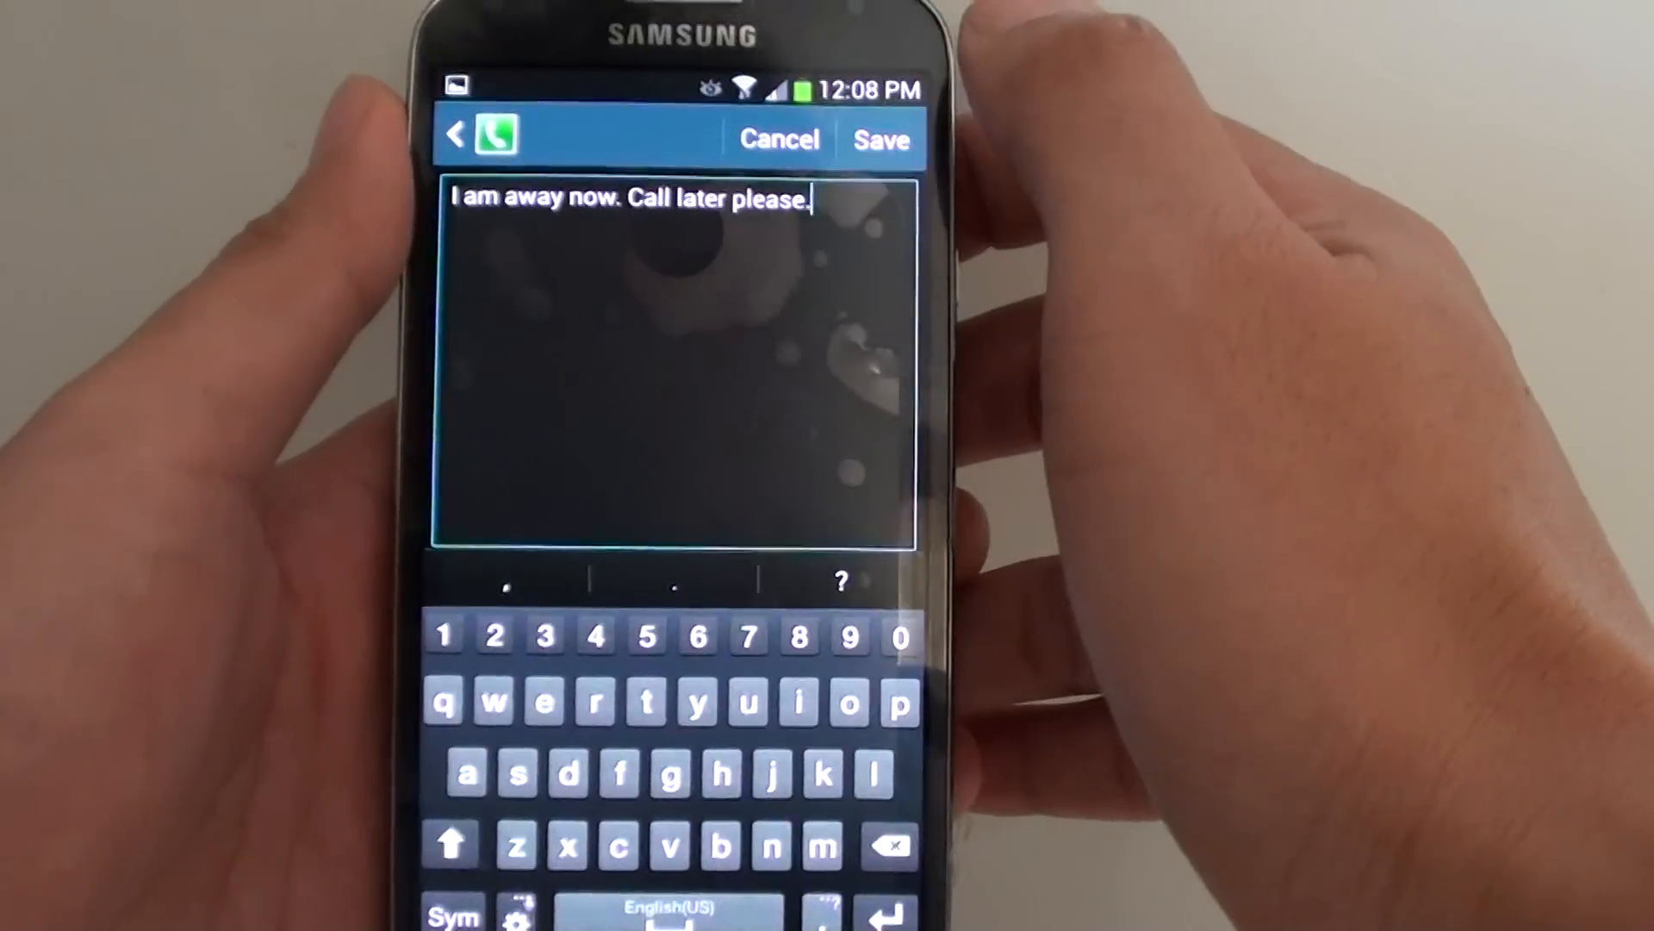
{"action": "left_click", "coordinate": [883, 140]}
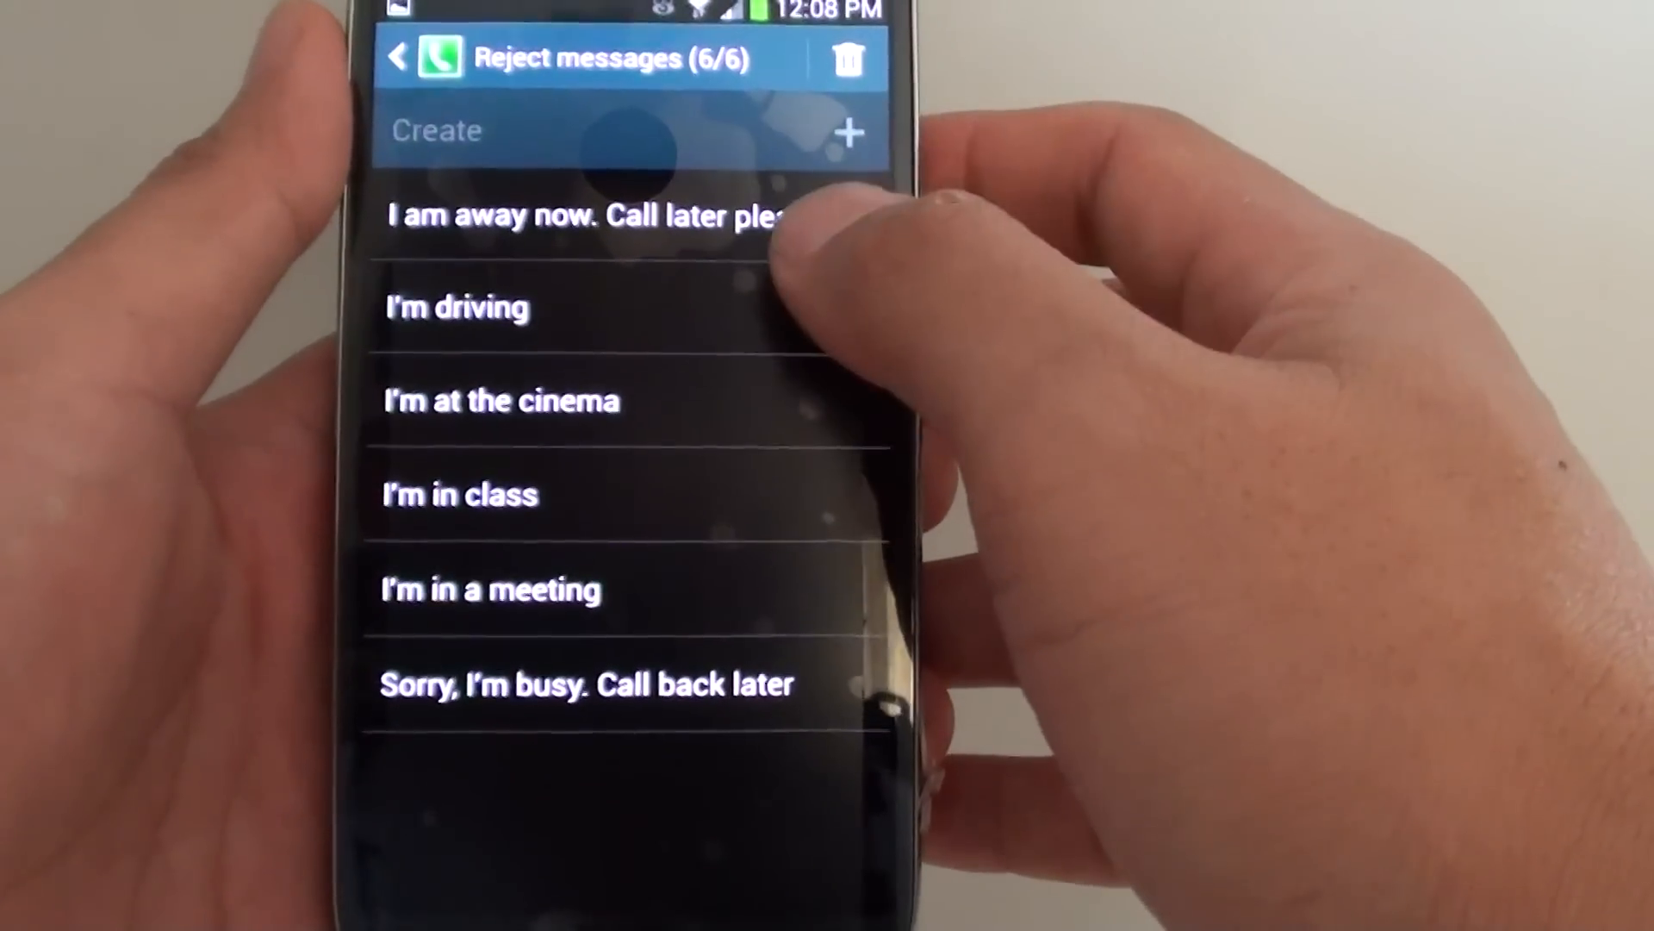